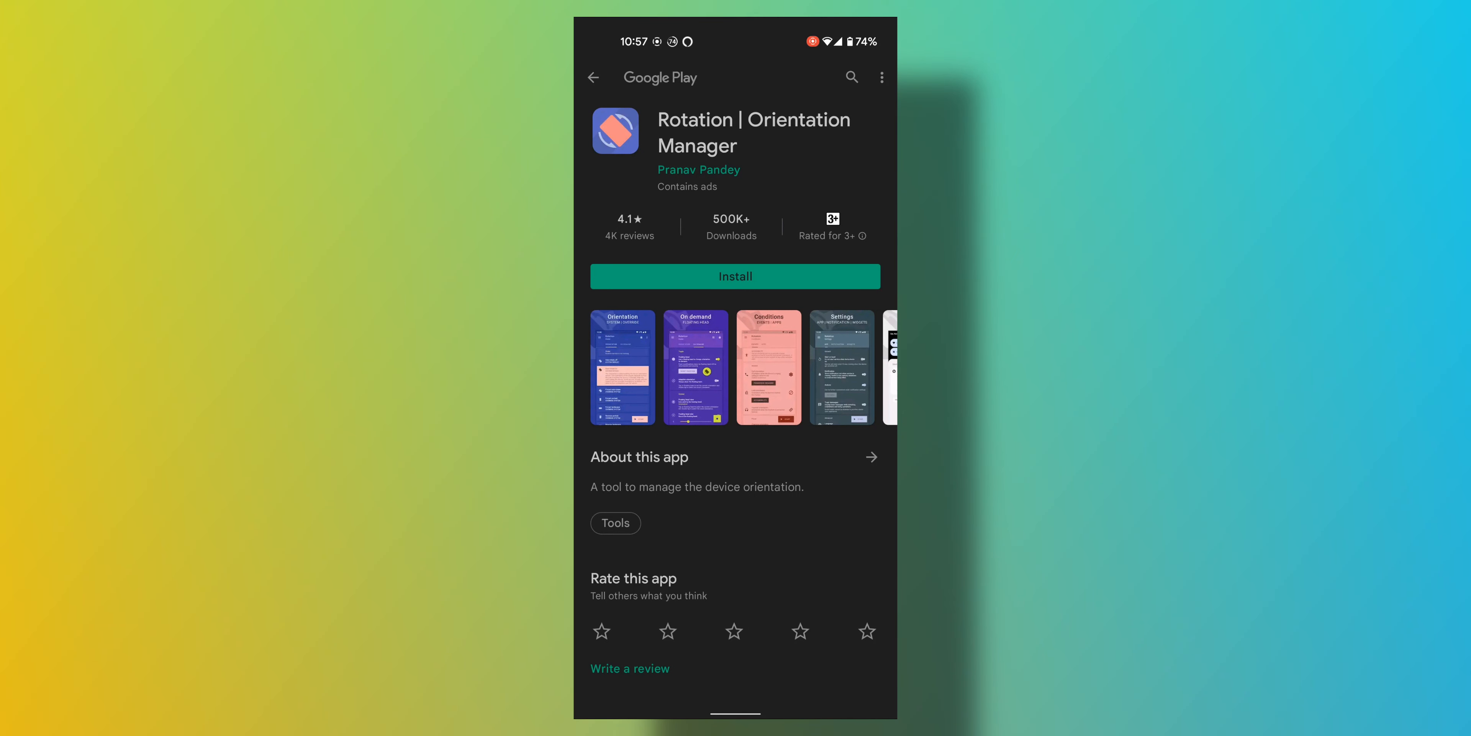
- Install Rotation from Google Play, launch it, and finish its first-run setup to the home screen
click(735, 276)
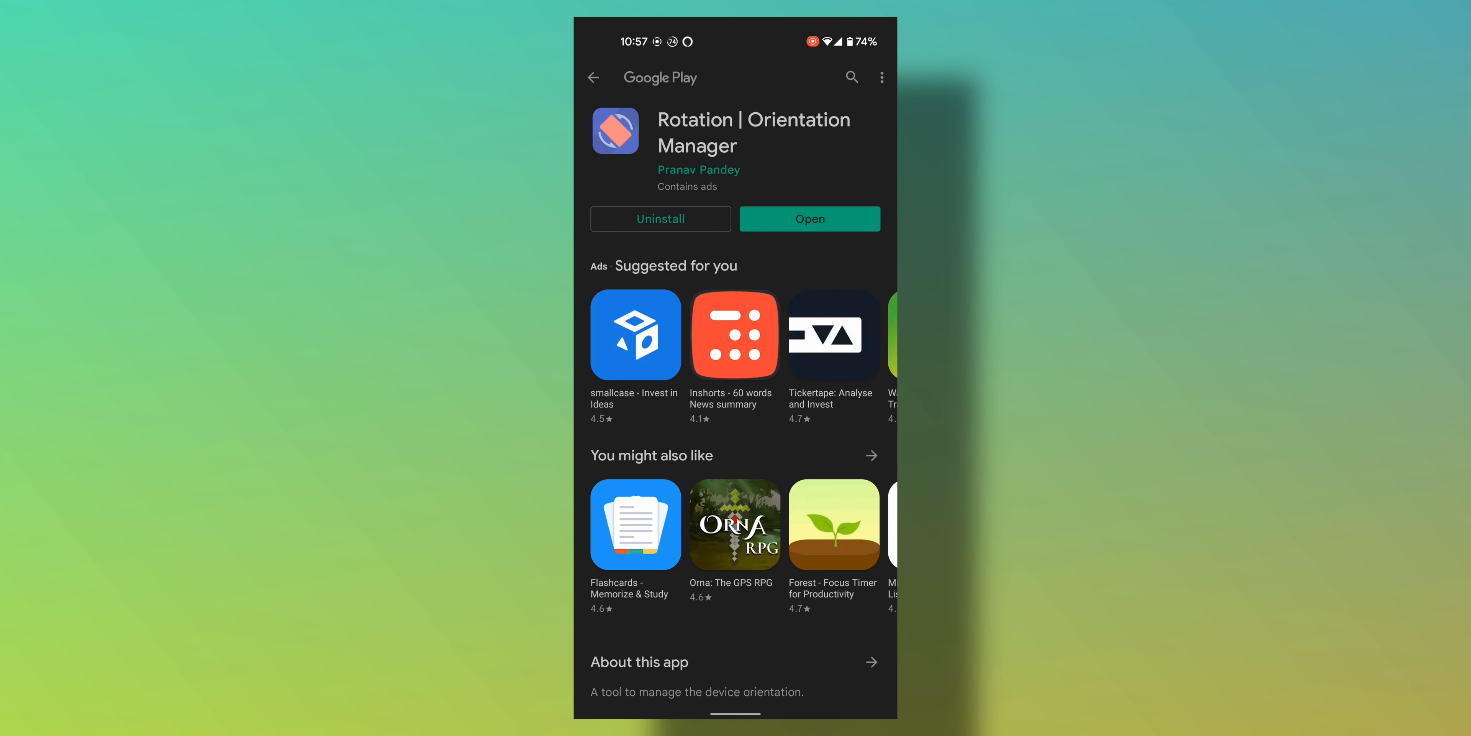
click(810, 218)
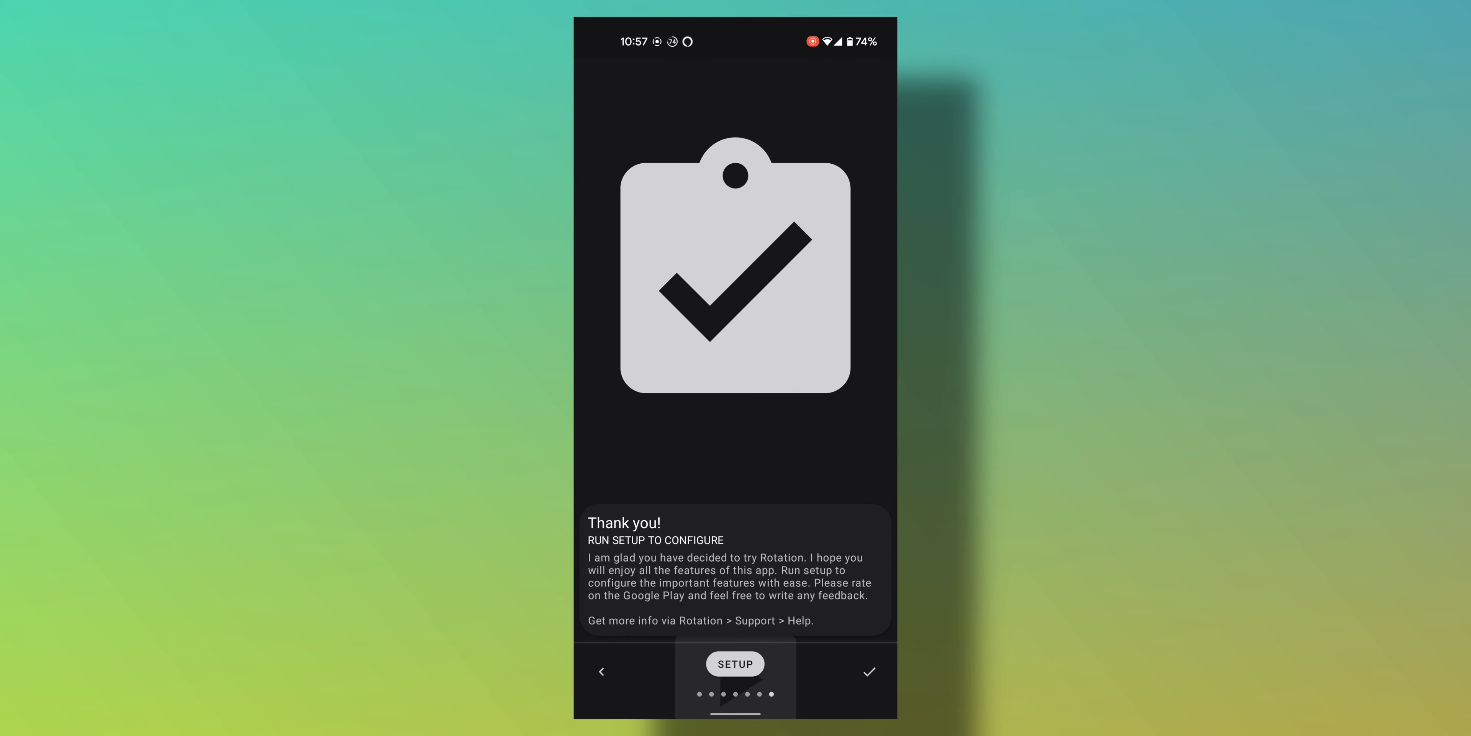
click(735, 664)
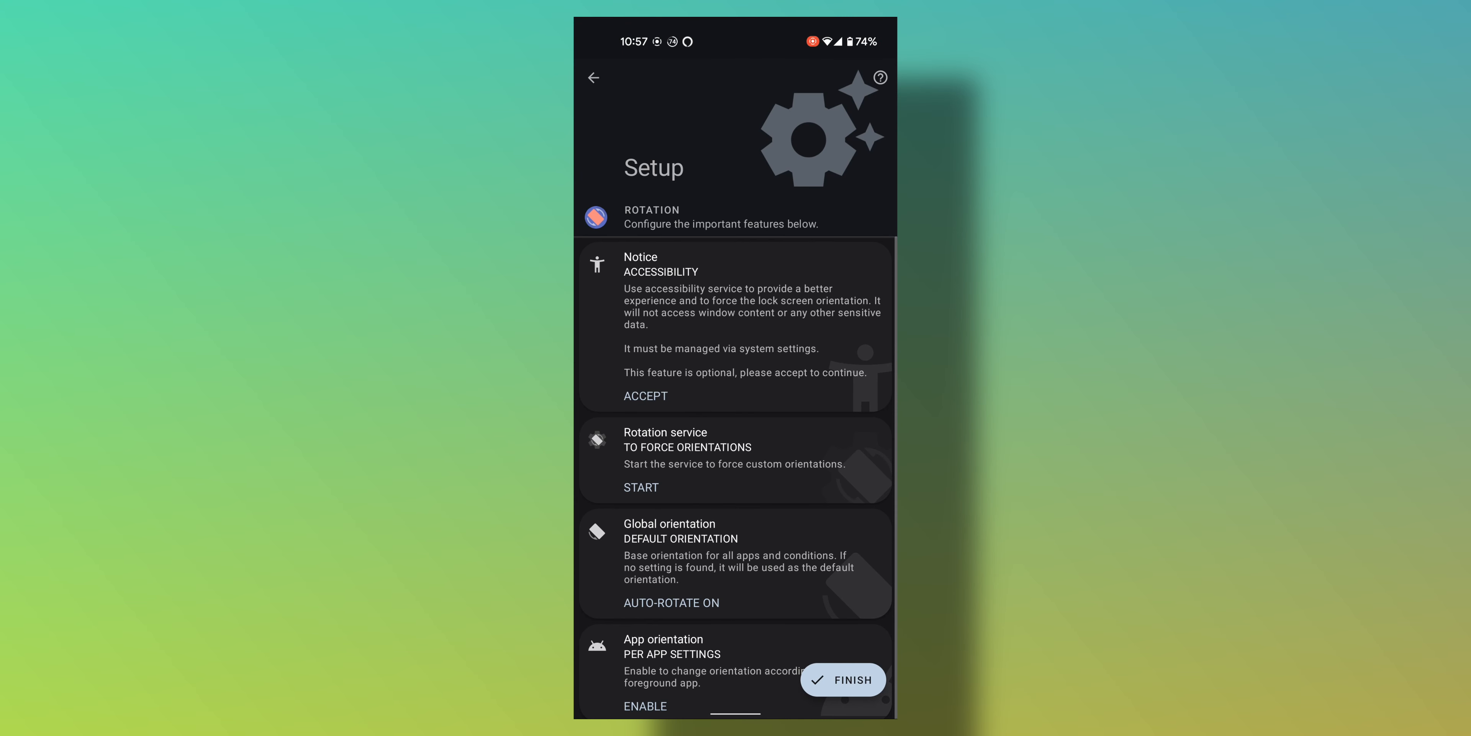
click(841, 680)
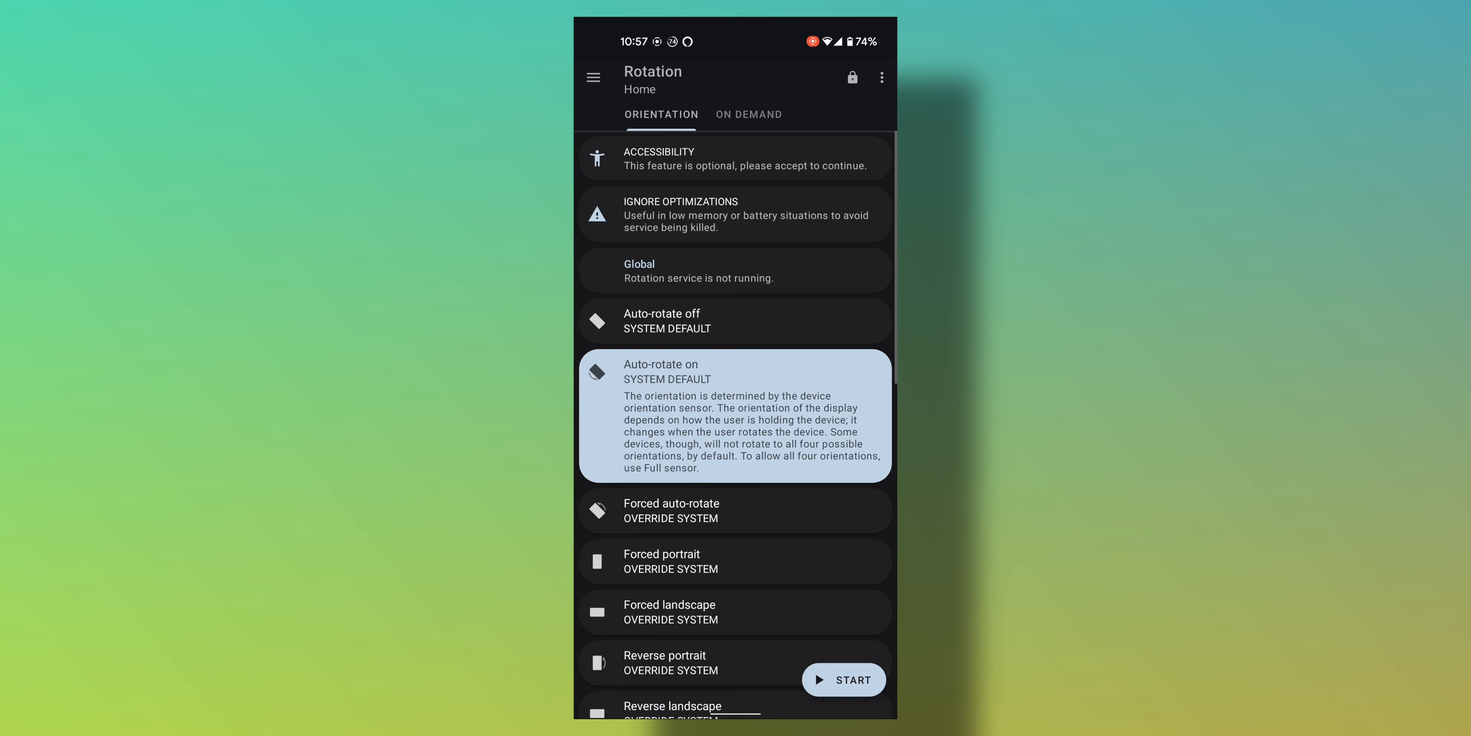
- Reach App orientation on the Orientation list and view its required permissions, still denied
scroll(down, 3)
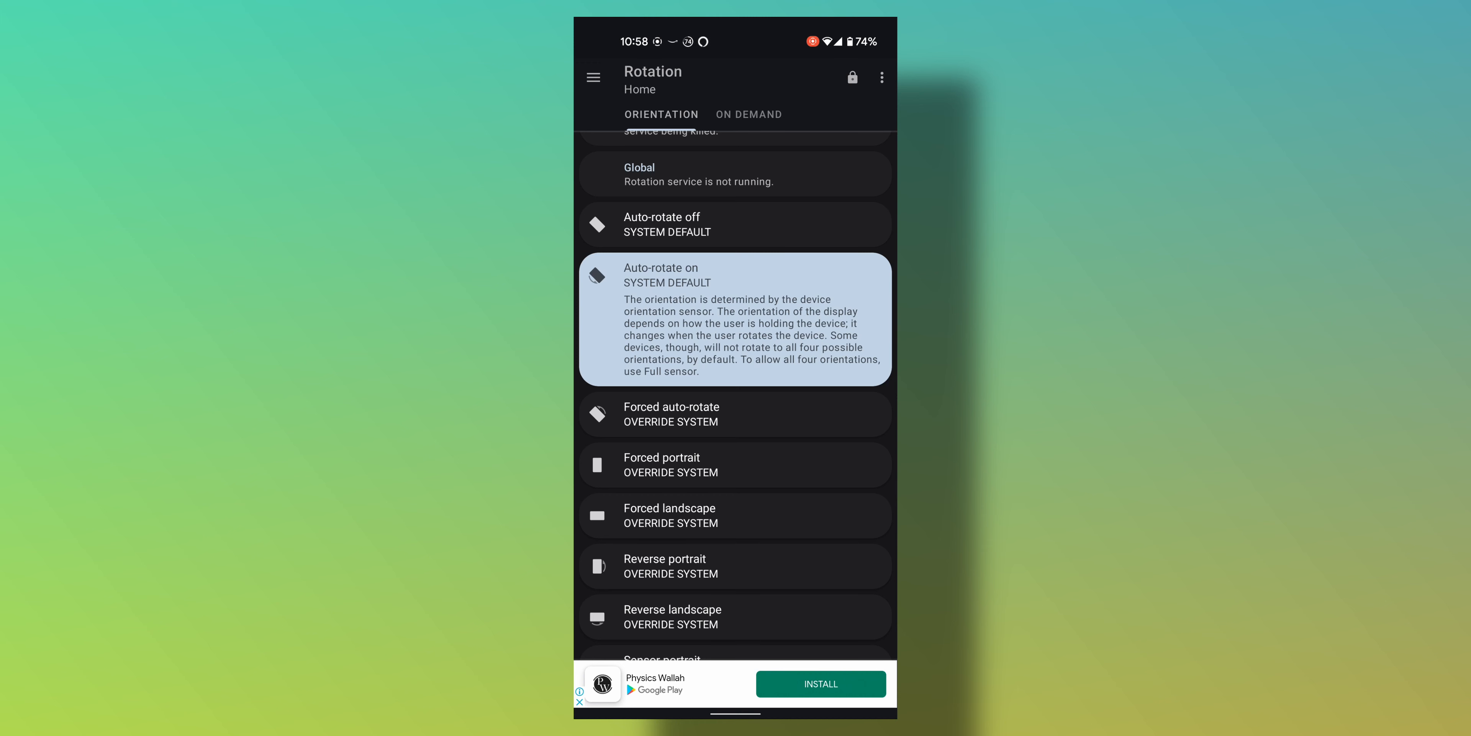
scroll(down, 3)
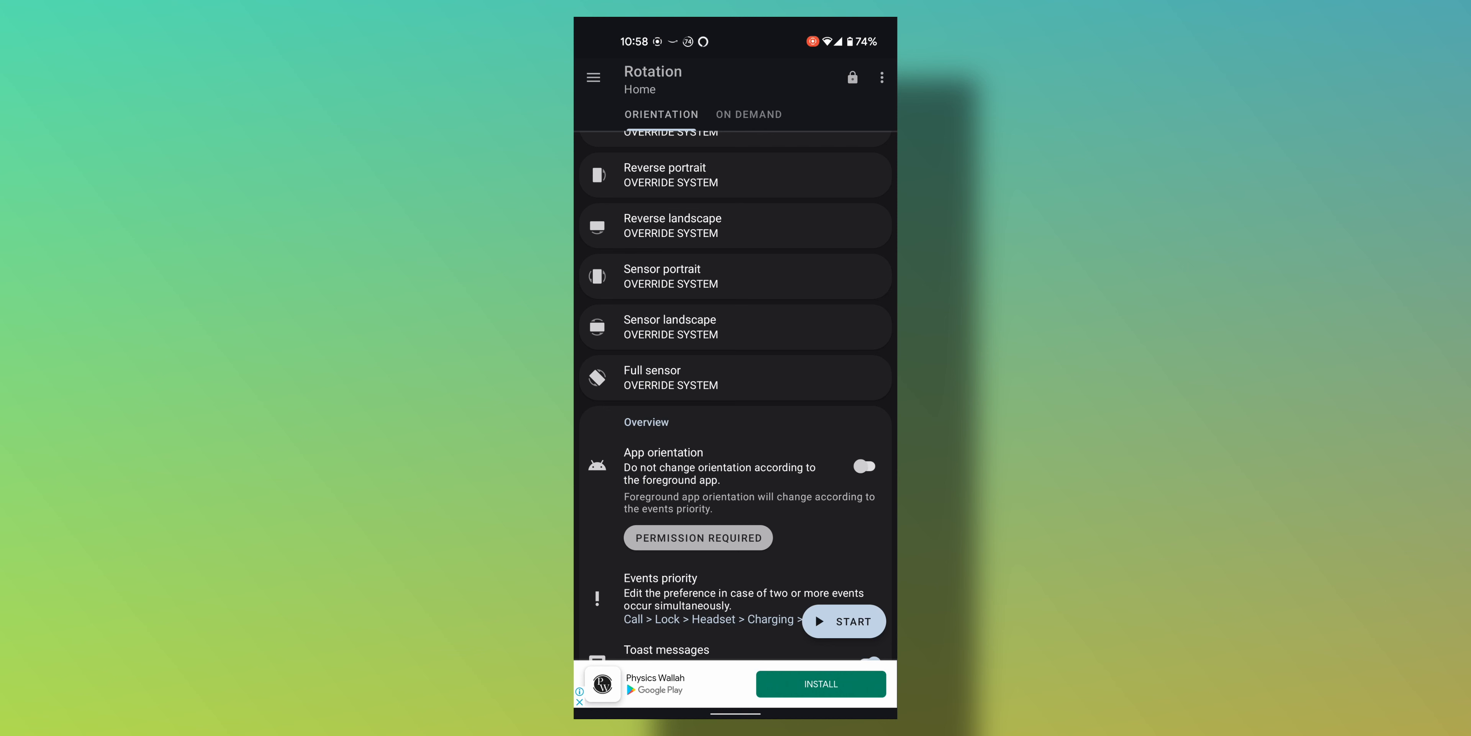
click(698, 536)
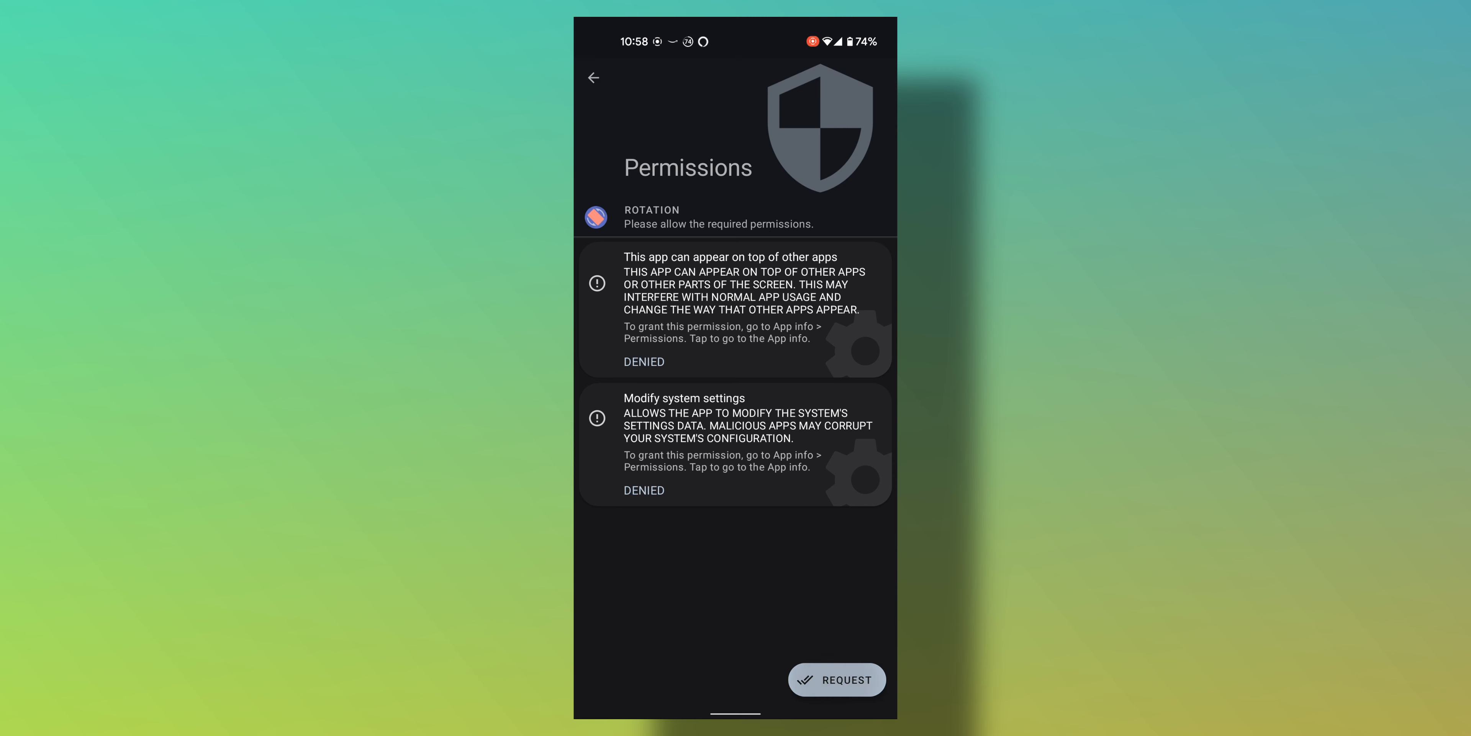
- In Android Settings, select Rotation and allow it to display over other apps
click(836, 680)
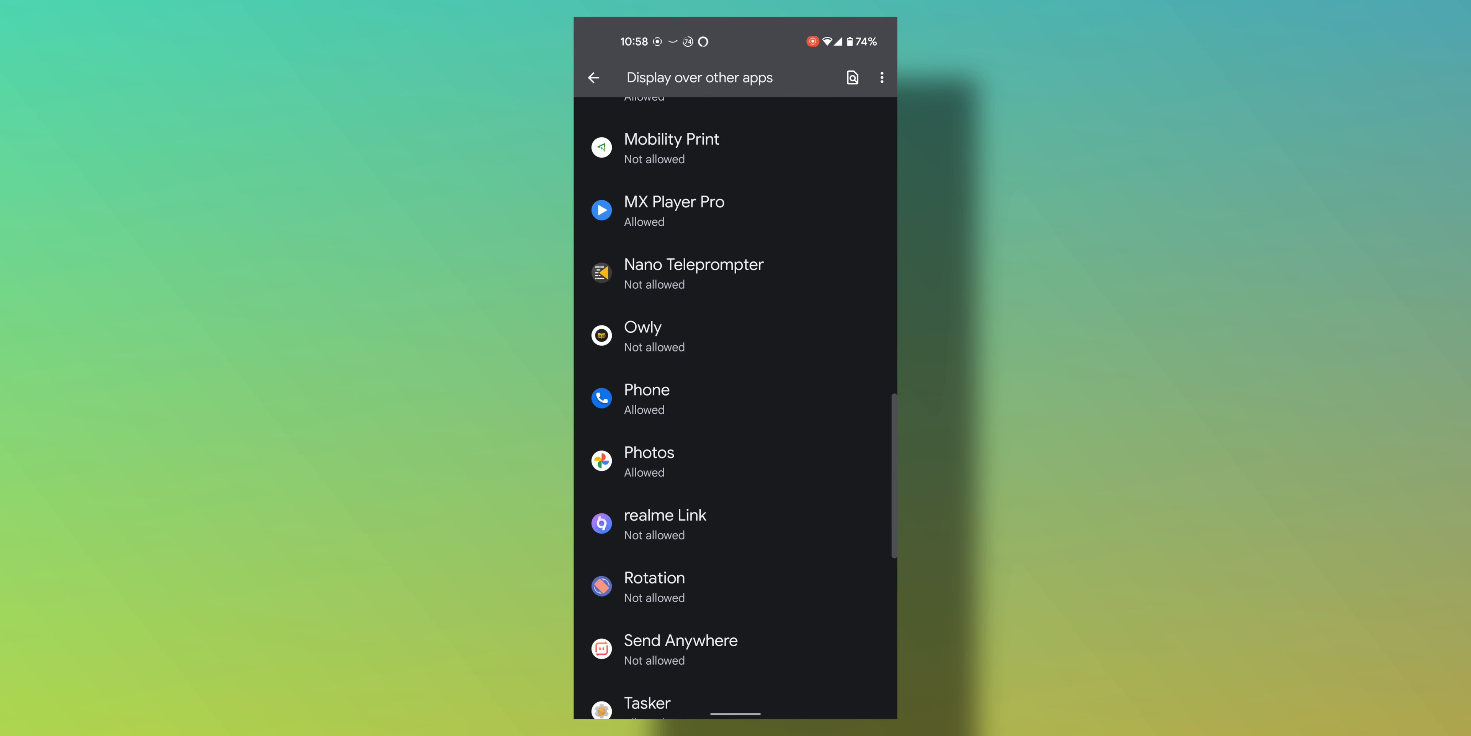
click(654, 586)
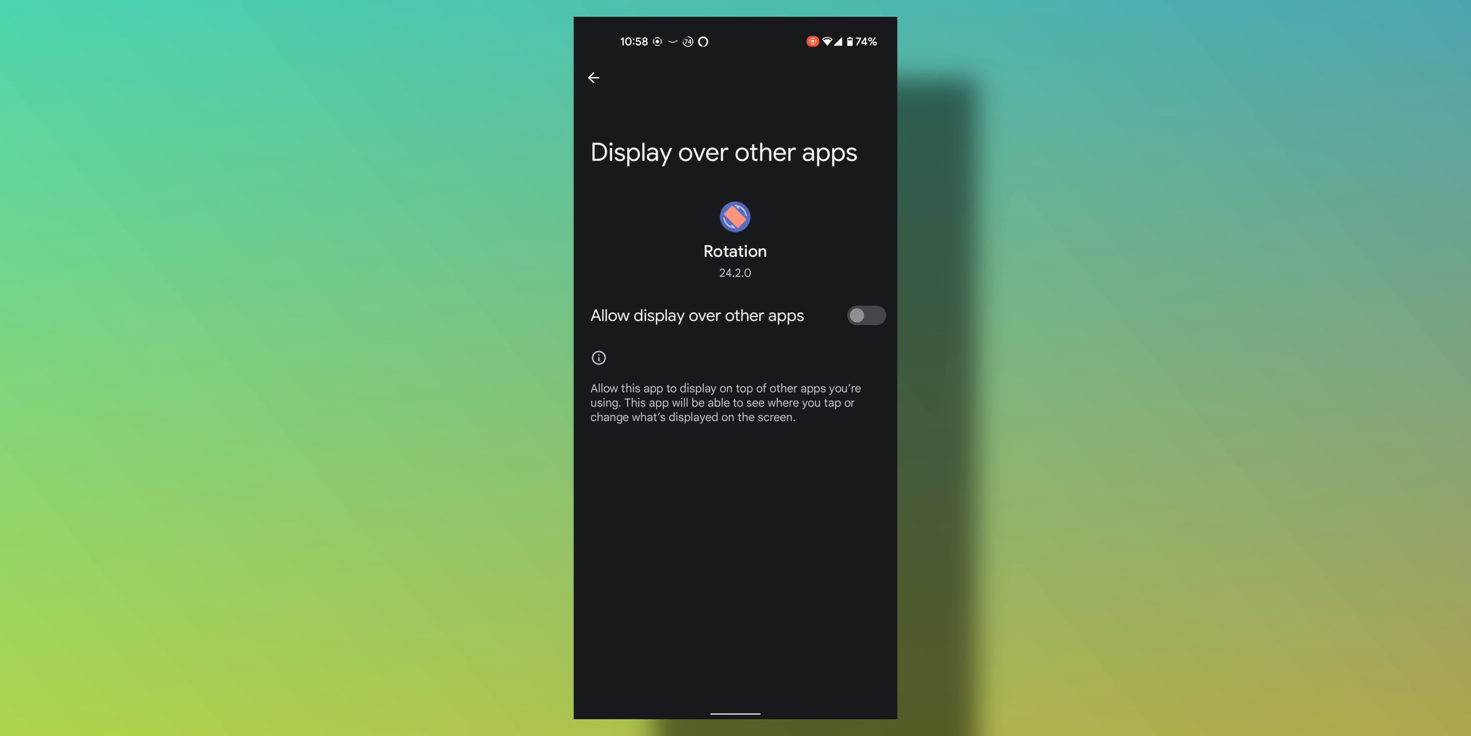
click(593, 77)
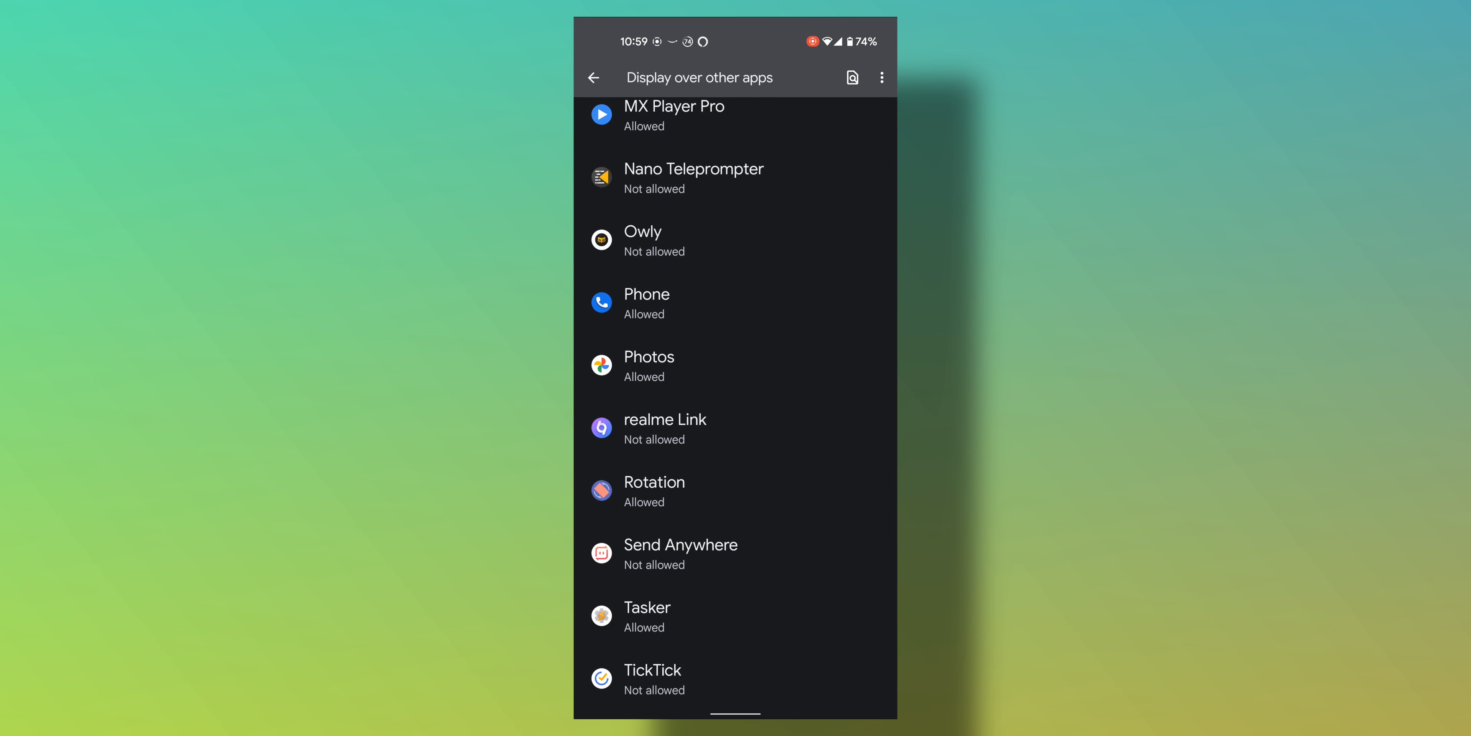